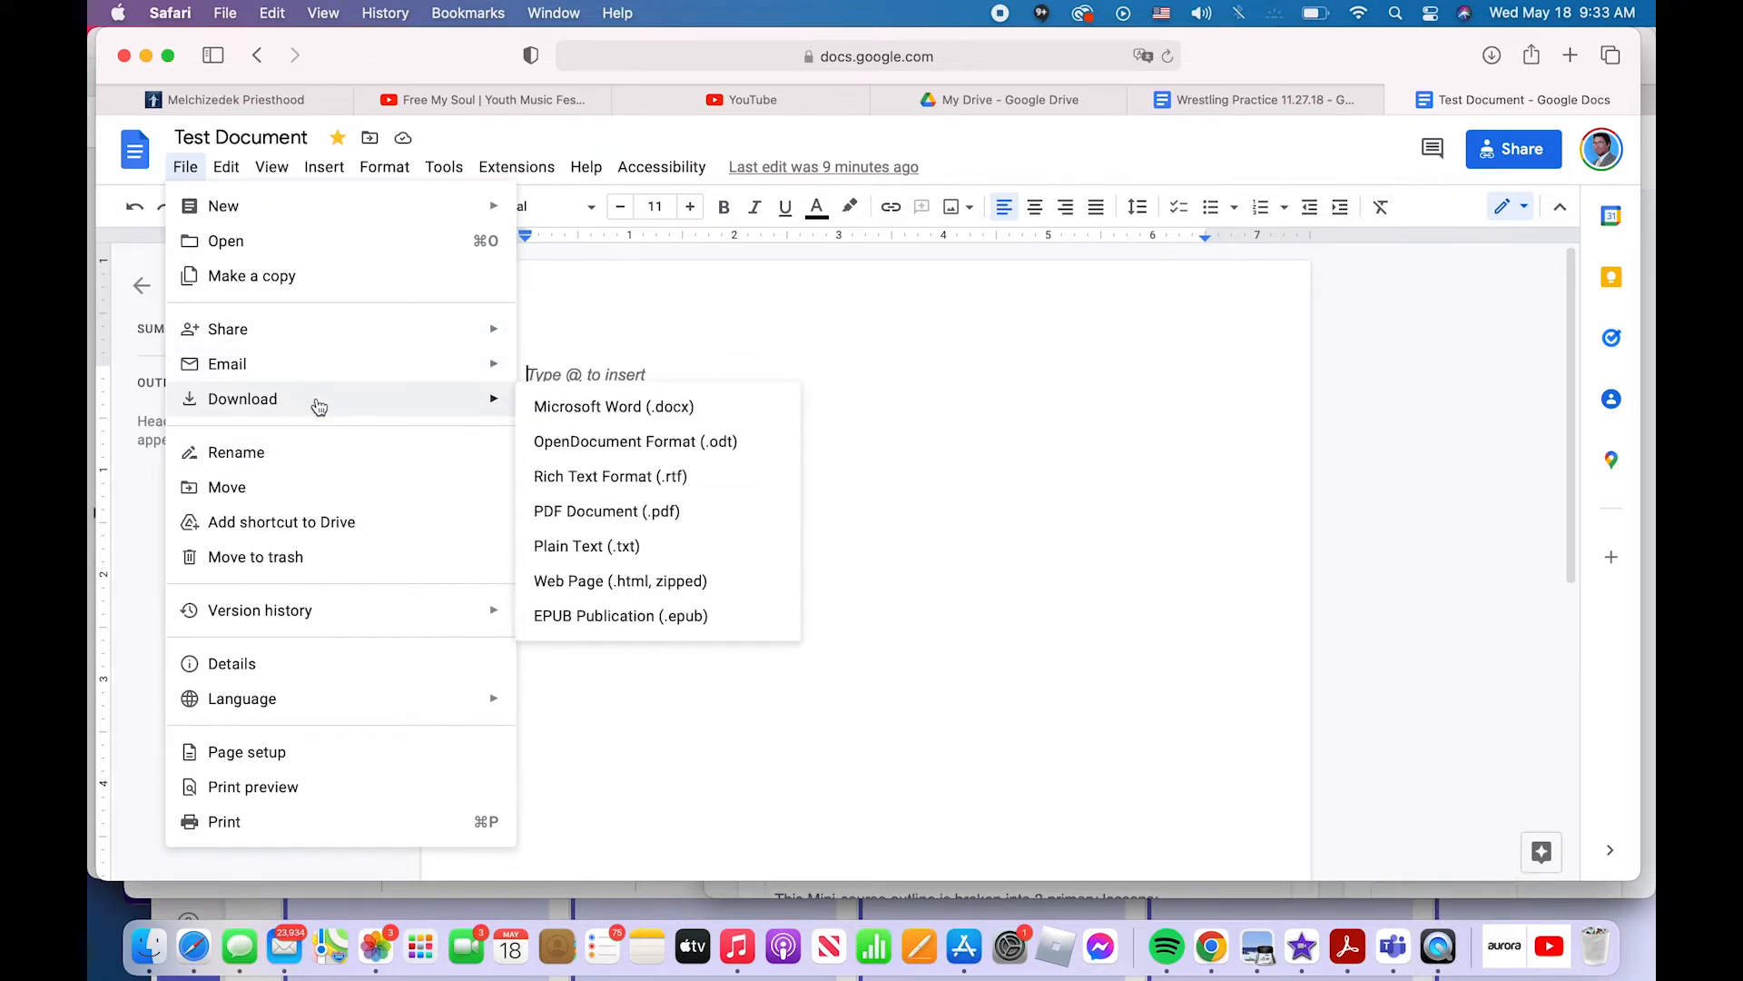
{"action": "mouse_move", "coordinate": [612, 405]}
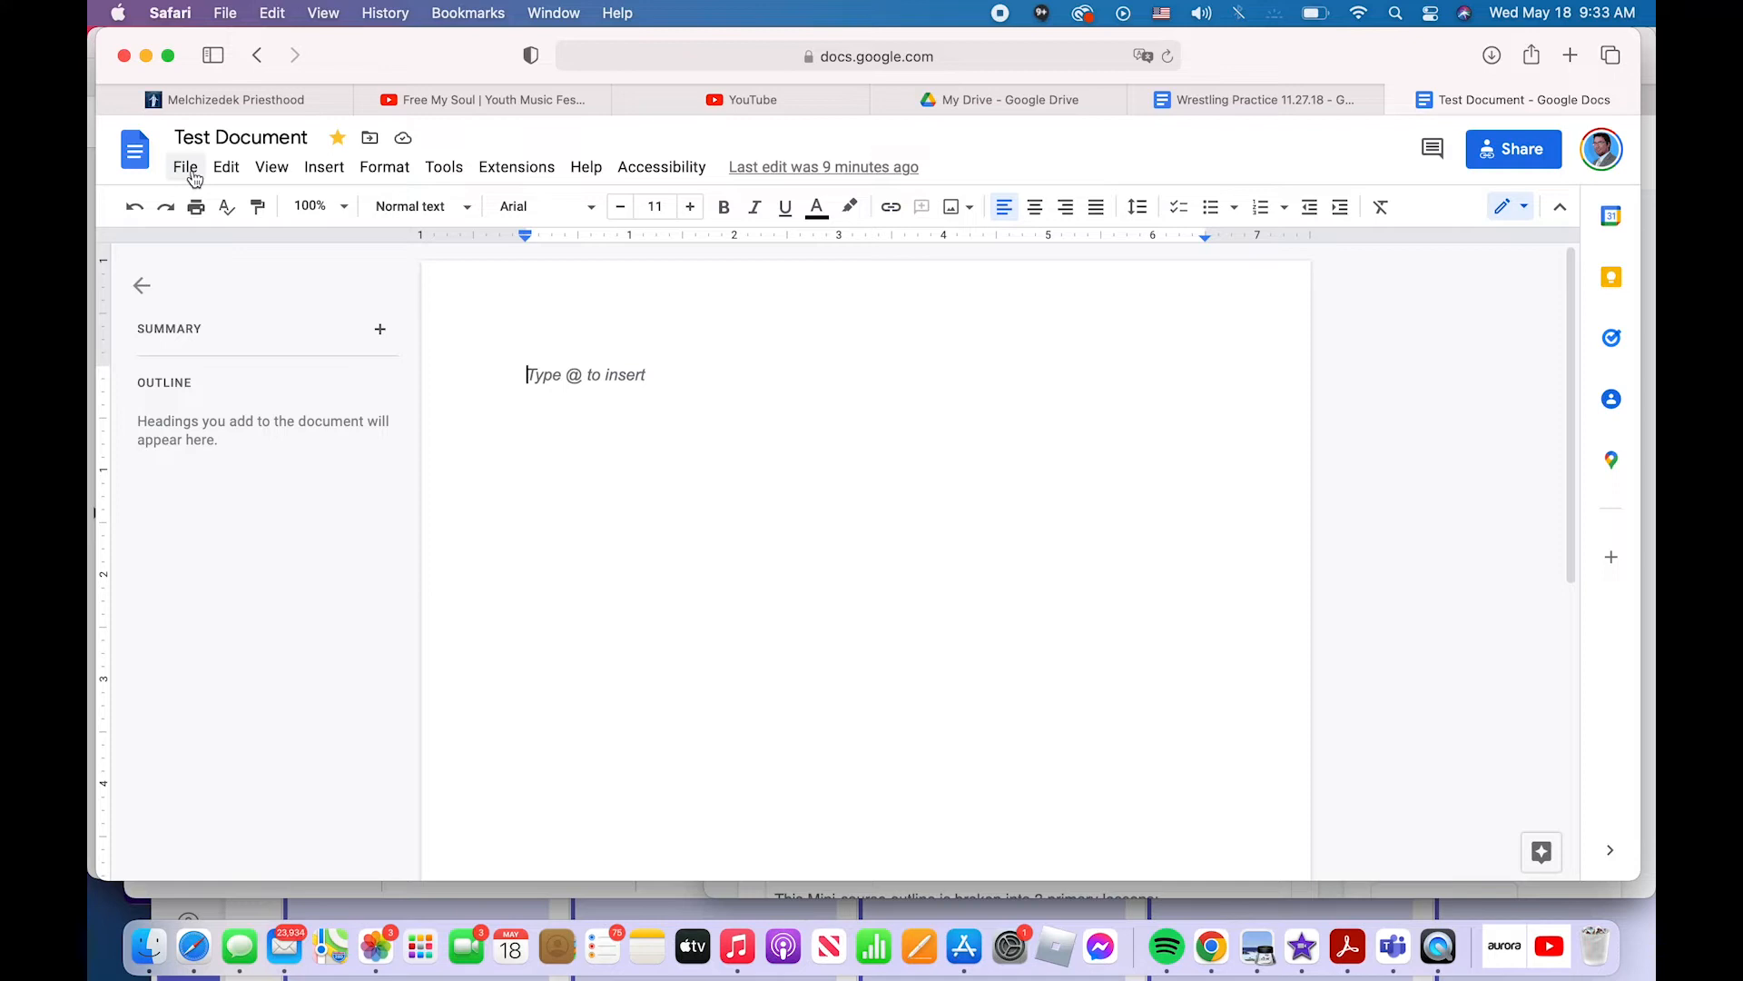
Show the Download export formats for Test Document, with Microsoft Word (.docx) in view
{"action": "left_click", "coordinate": [185, 167]}
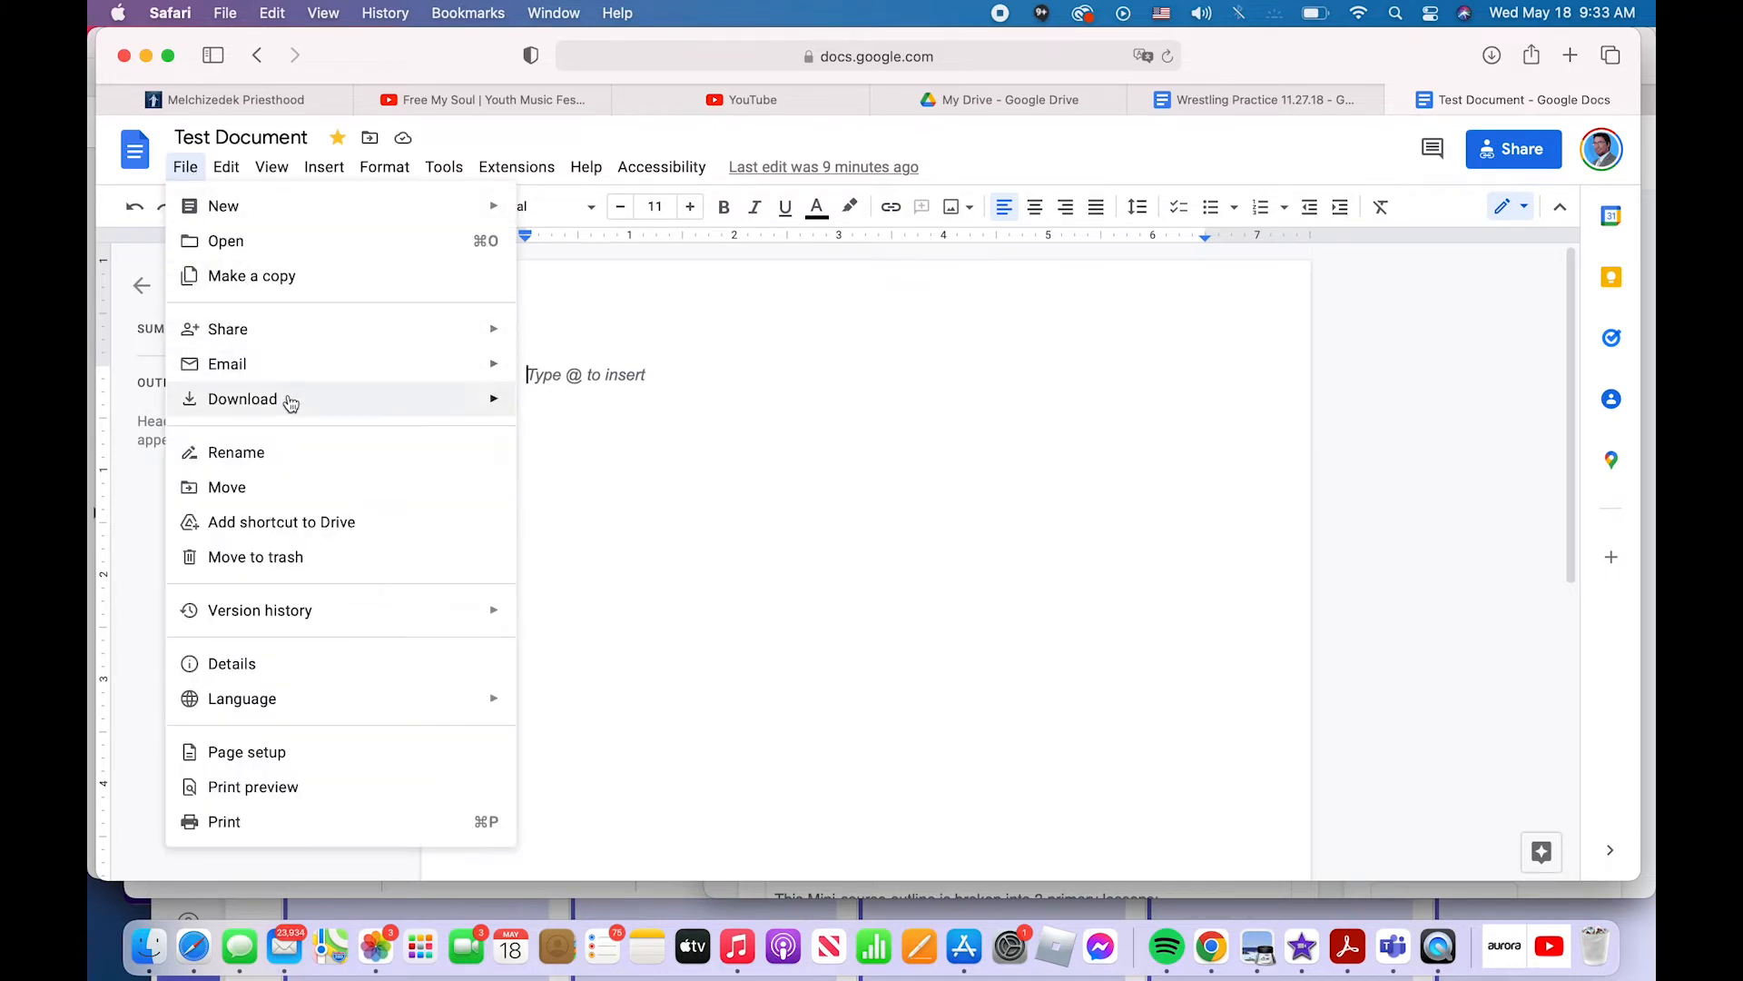
{"action": "left_click", "coordinate": [242, 397]}
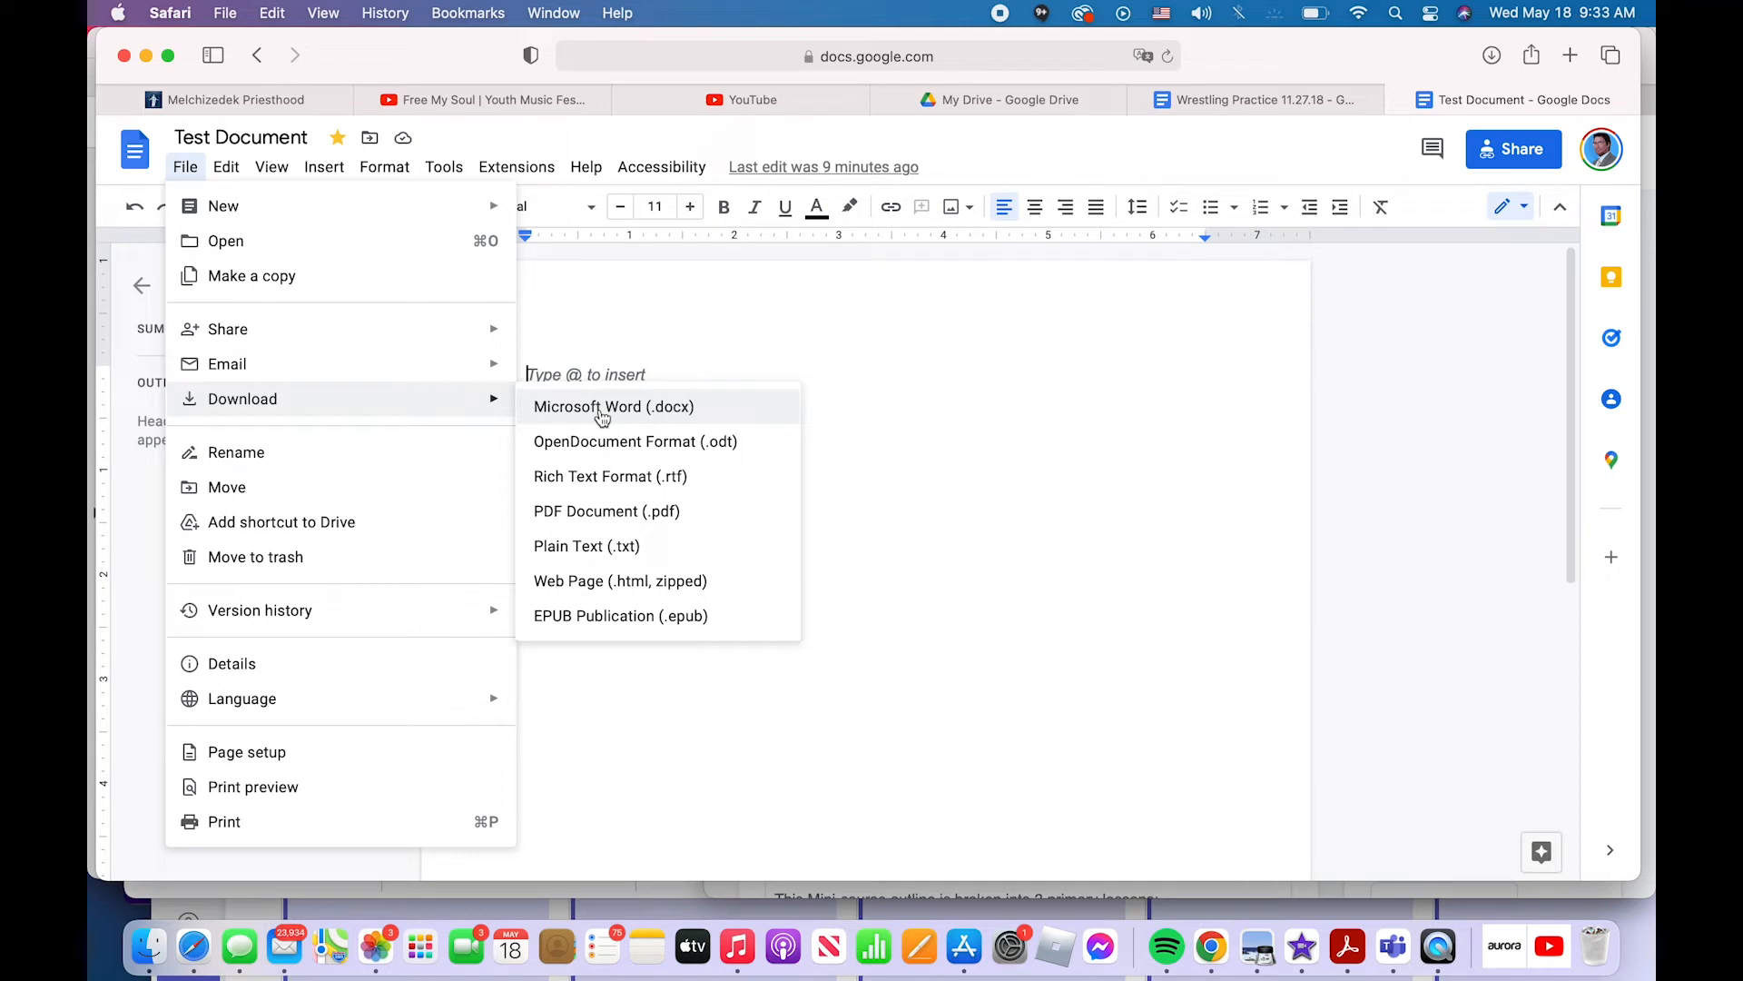
{"action": "mouse_move", "coordinate": [665, 414]}
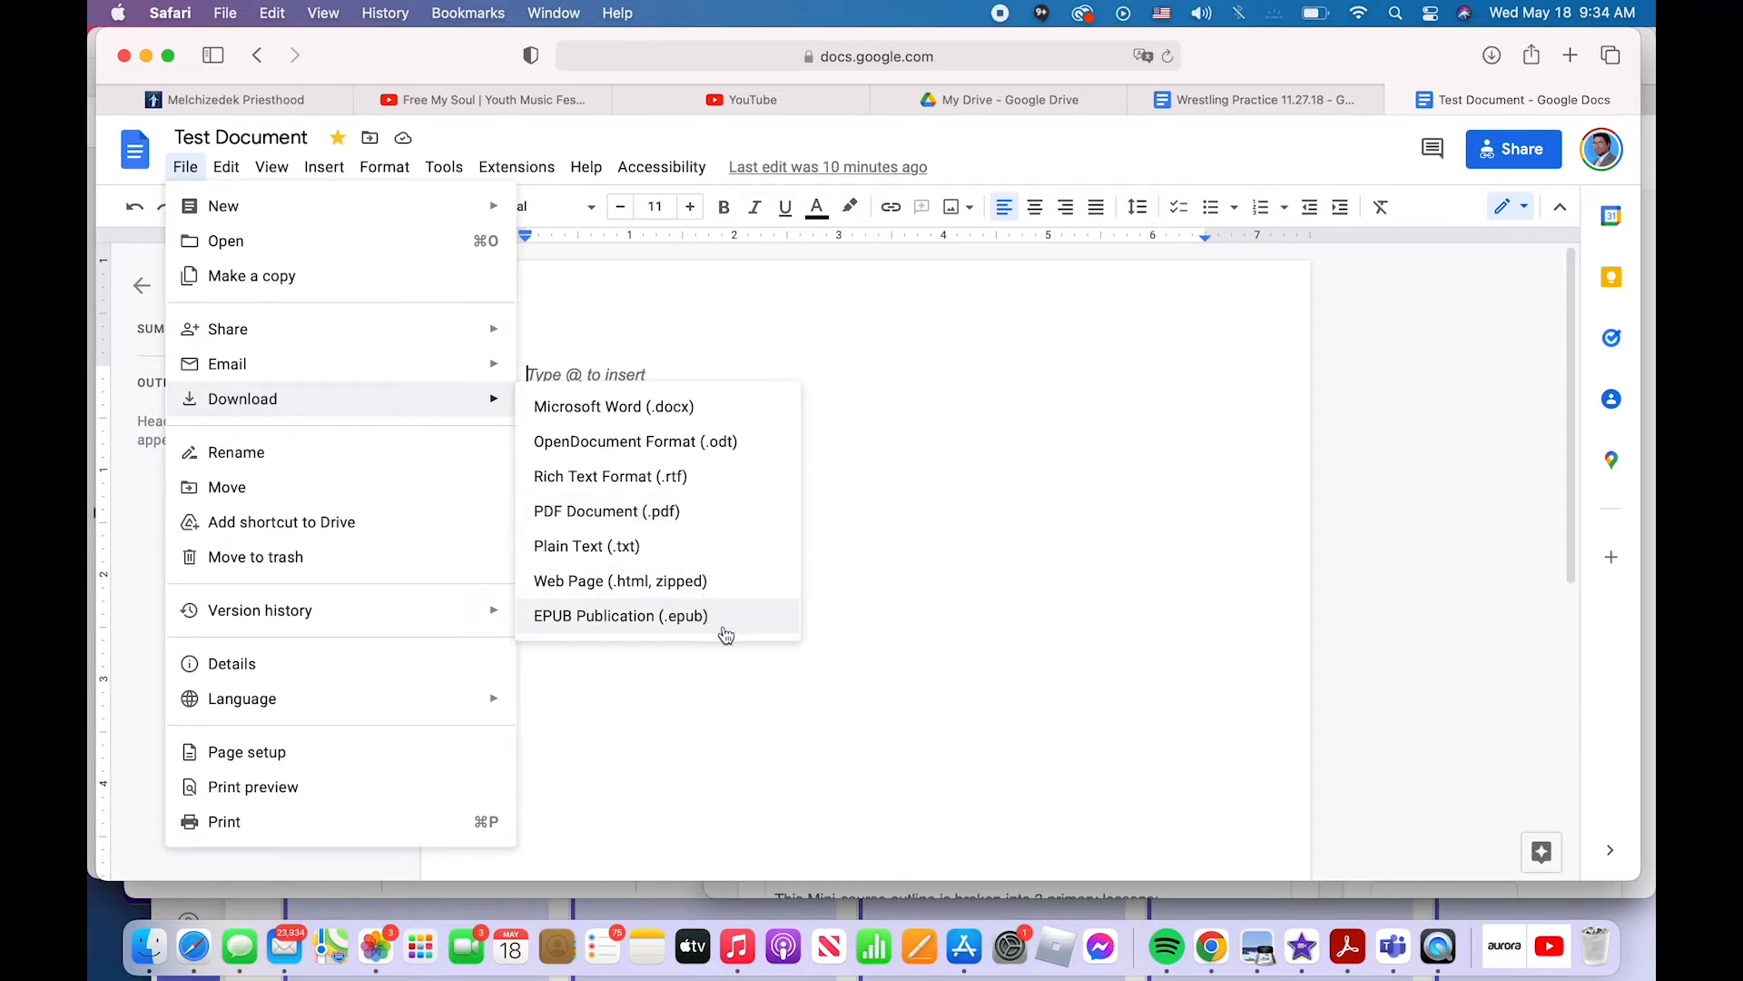
{"action": "mouse_move", "coordinate": [710, 626]}
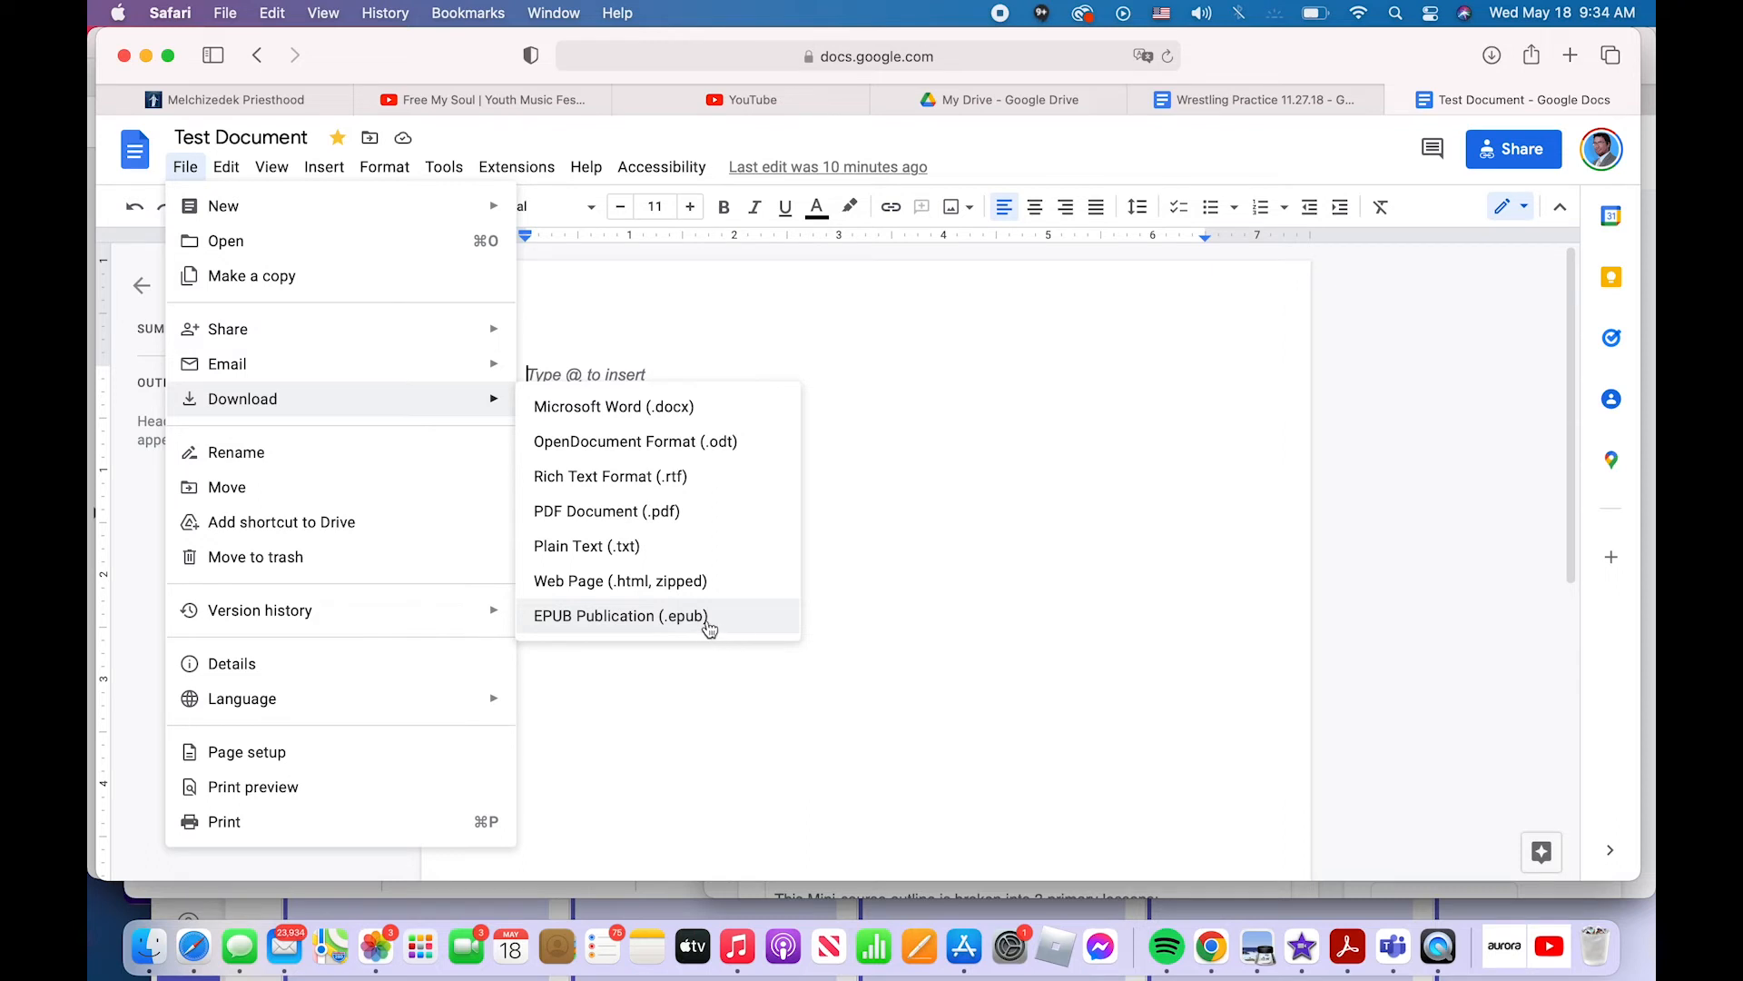
{"action": "mouse_move", "coordinate": [623, 546]}
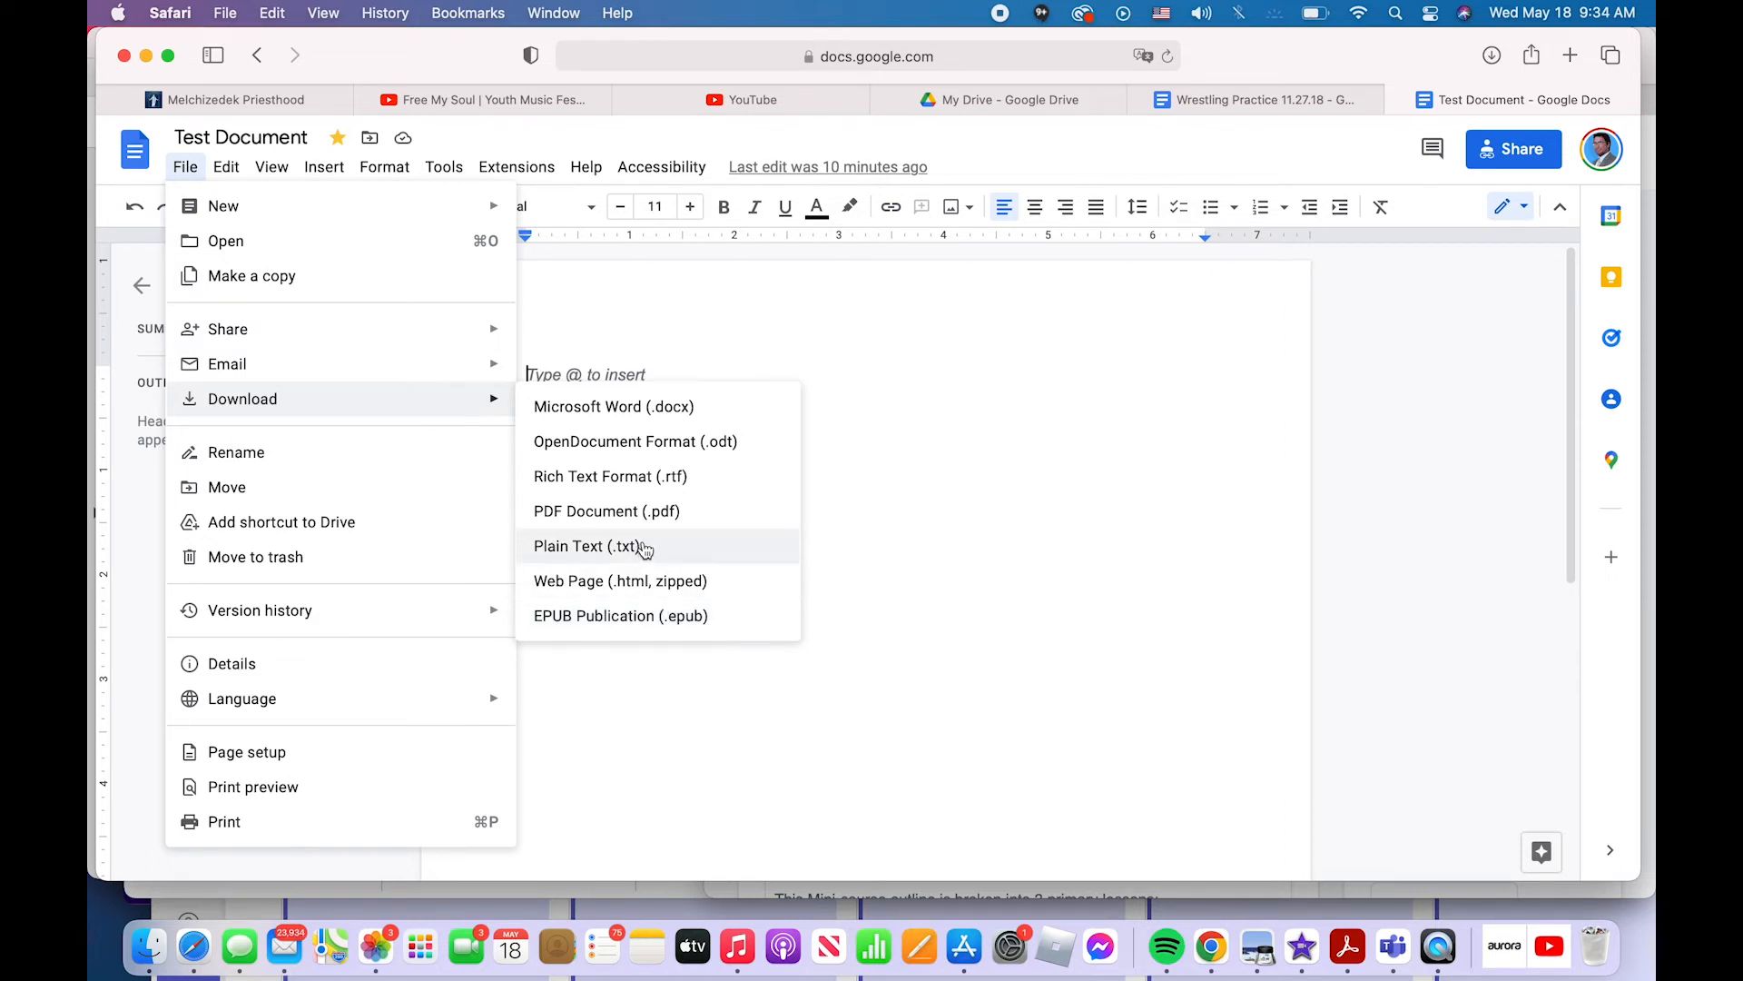
{"action": "mouse_move", "coordinate": [605, 510]}
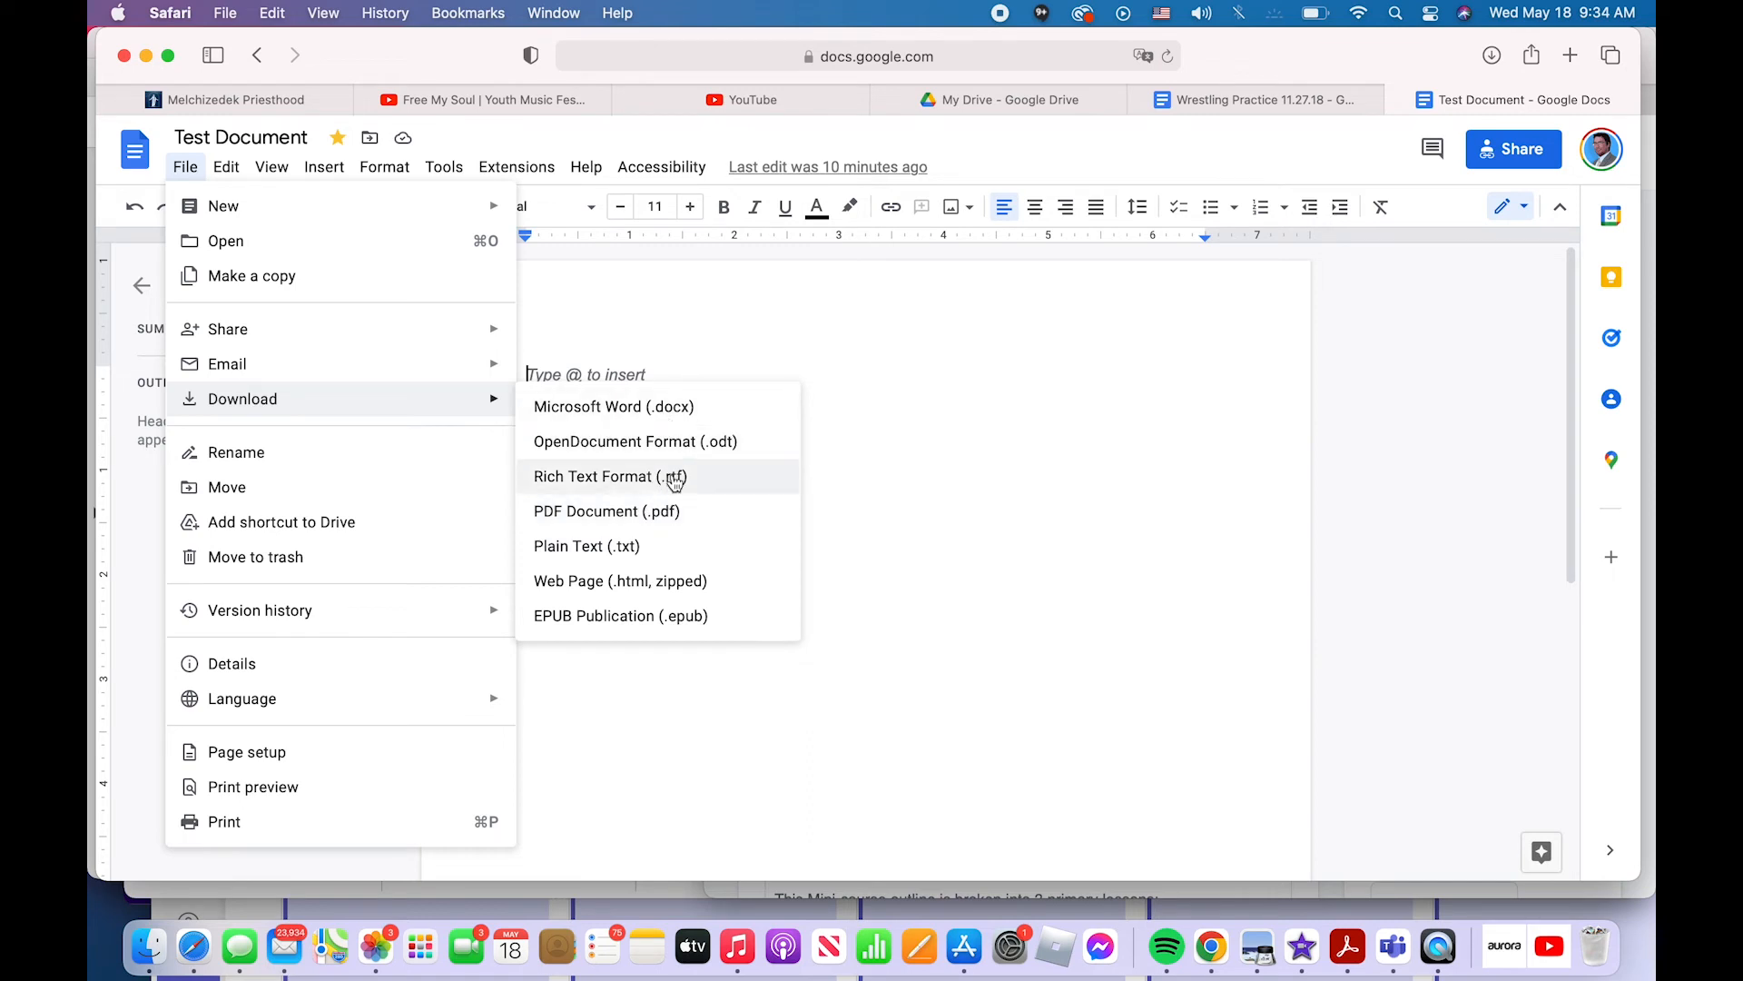
{"action": "mouse_move", "coordinate": [672, 517]}
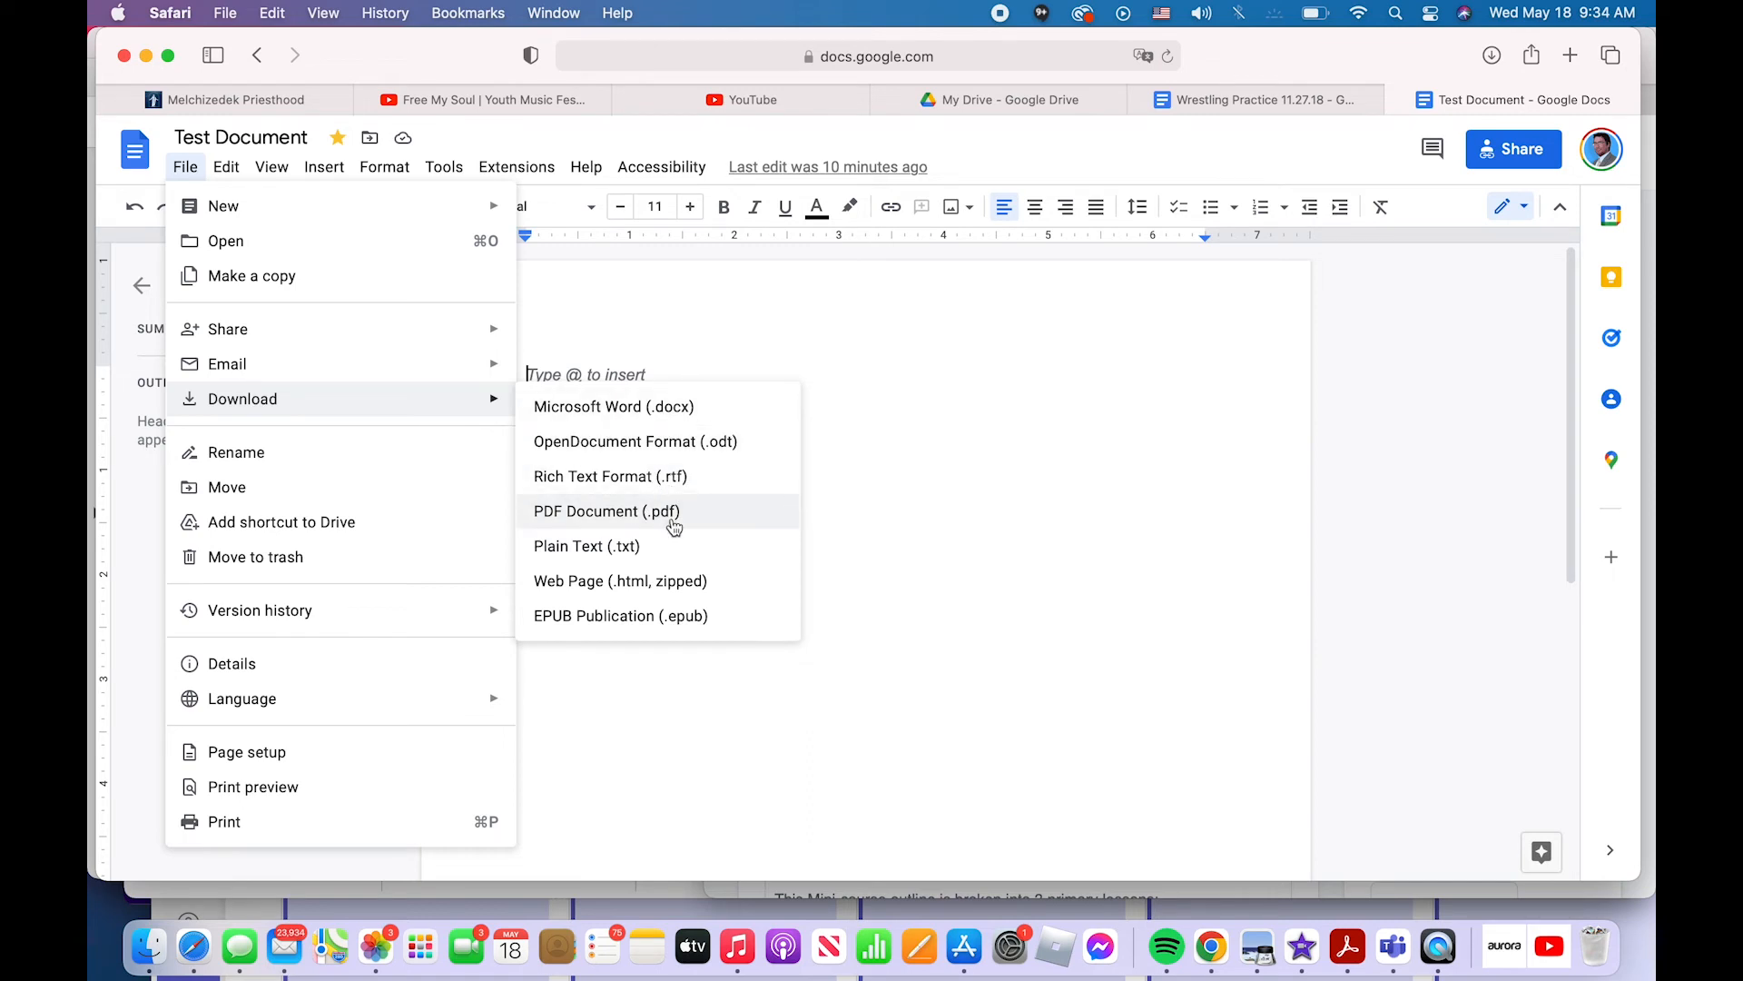